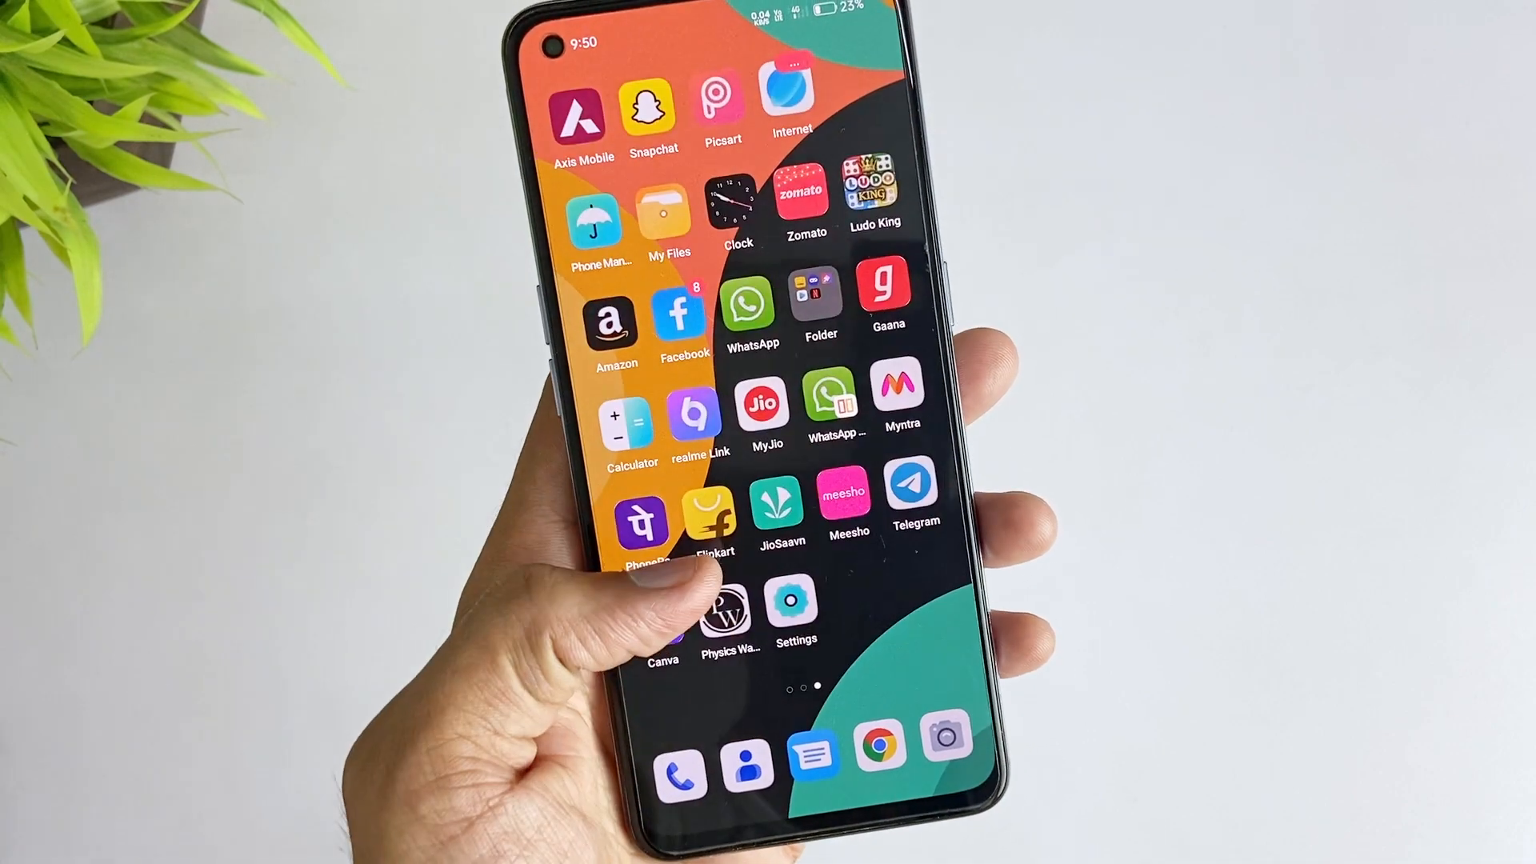
Remove the Google account via Settings > Users & accounts > Google and its more-actions menu.
click(796, 604)
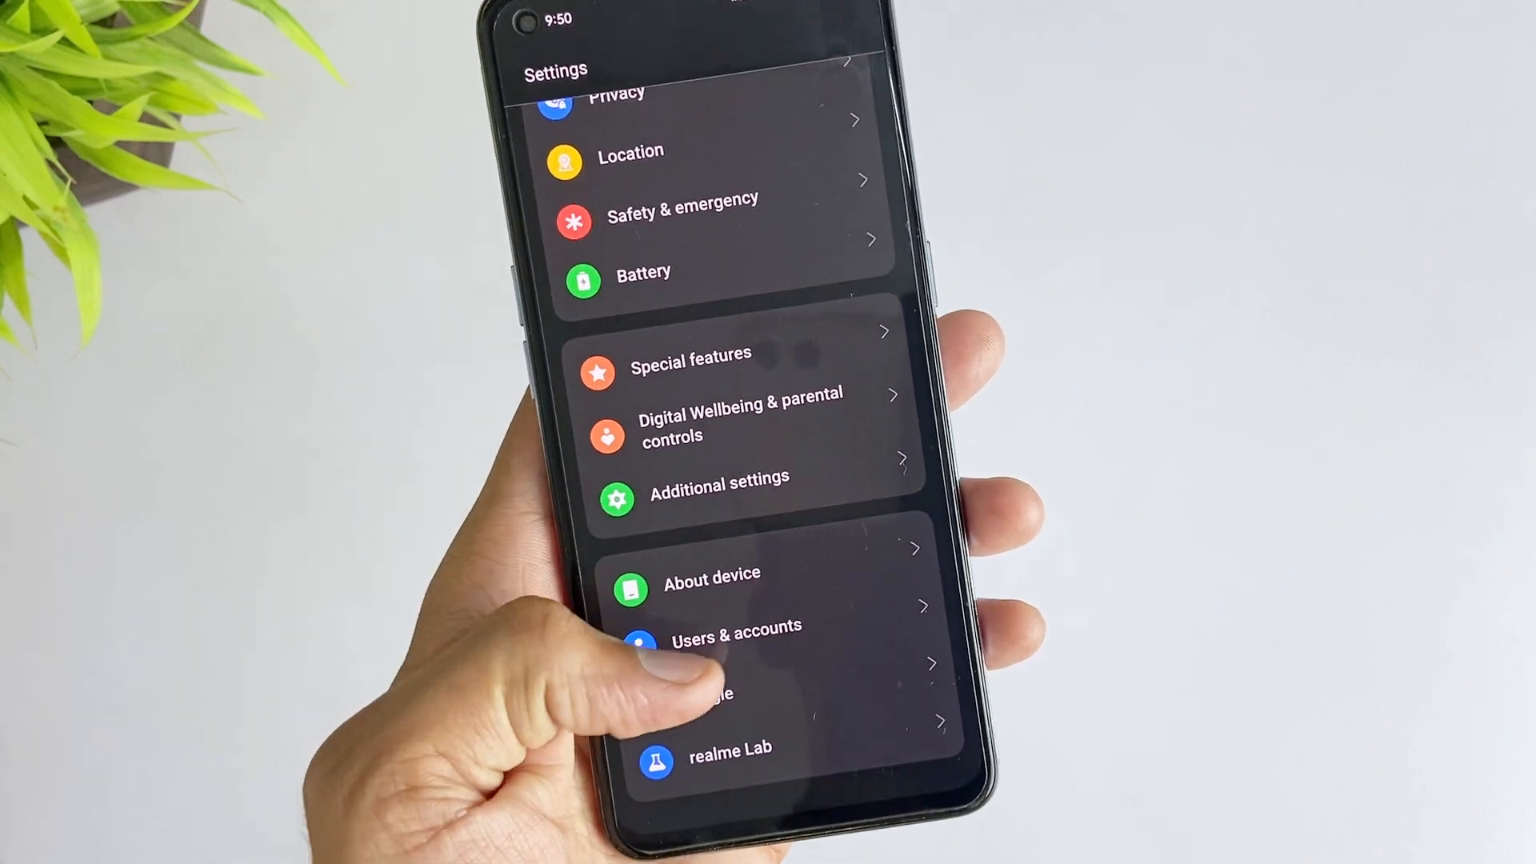
click(735, 625)
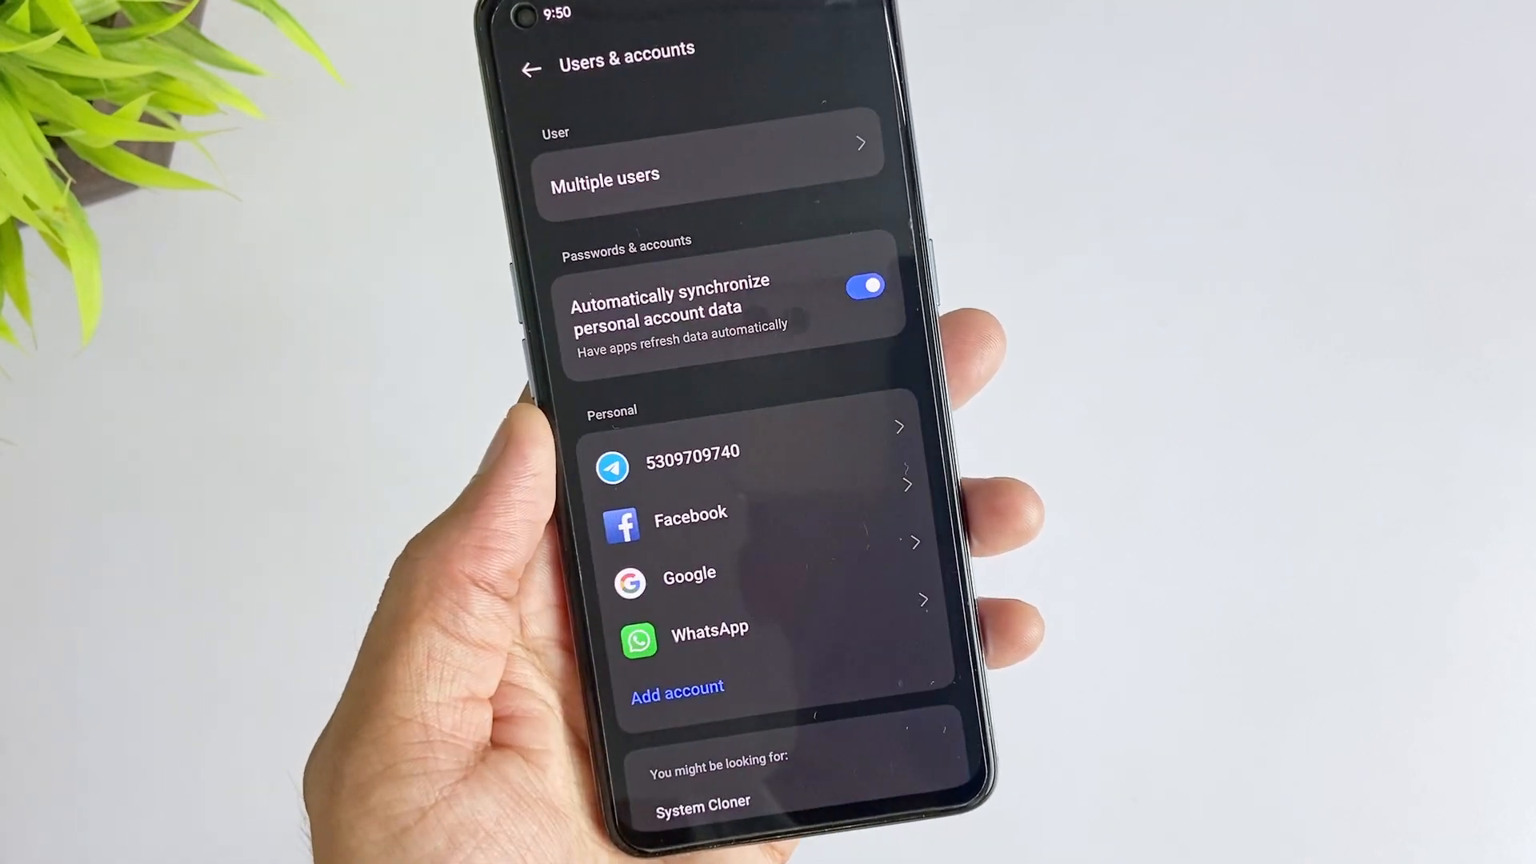
click(688, 583)
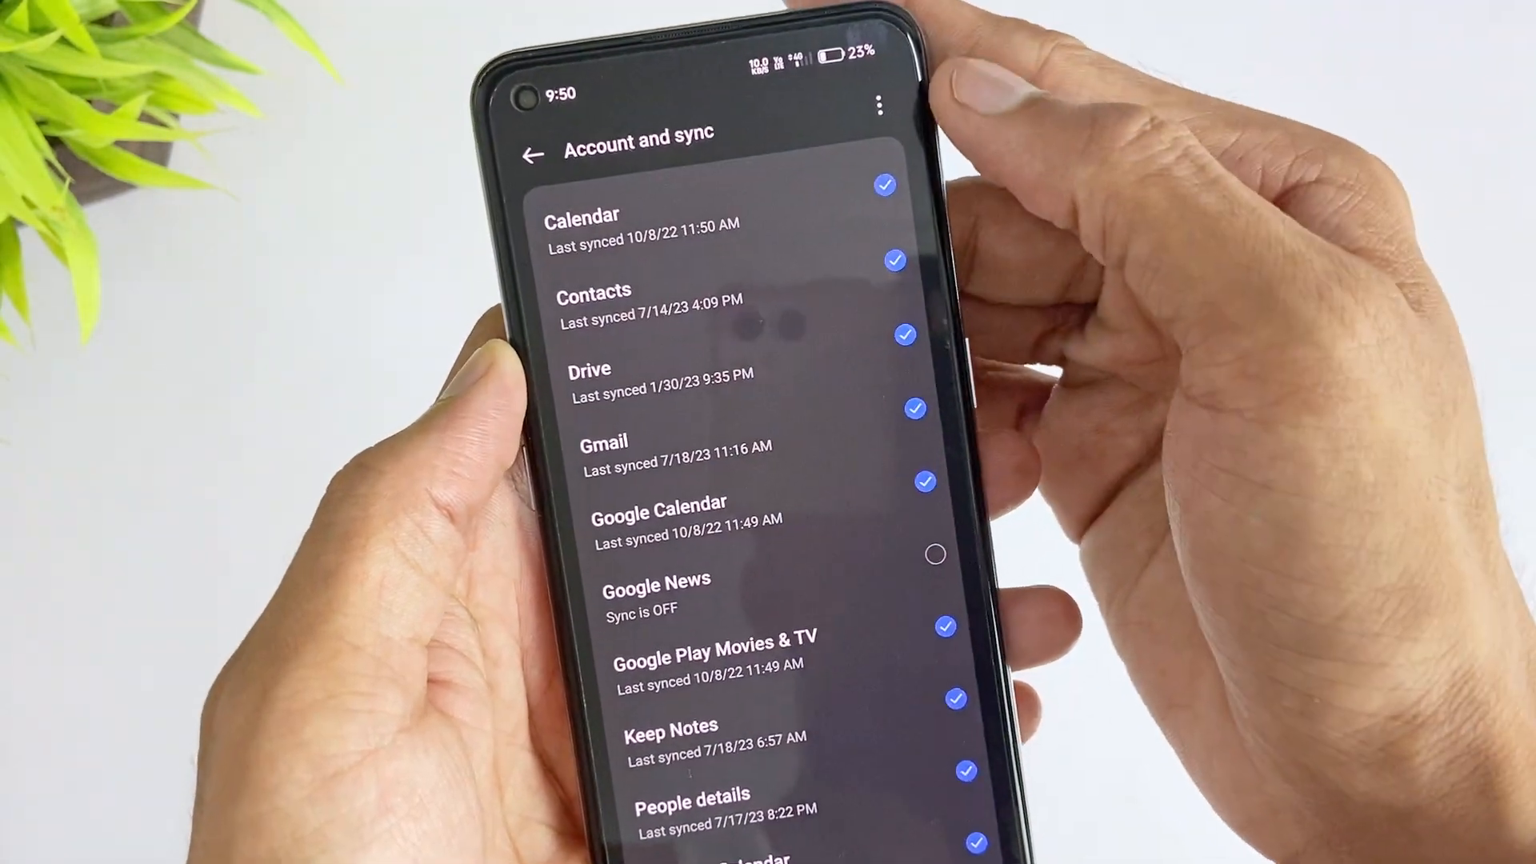
click(879, 106)
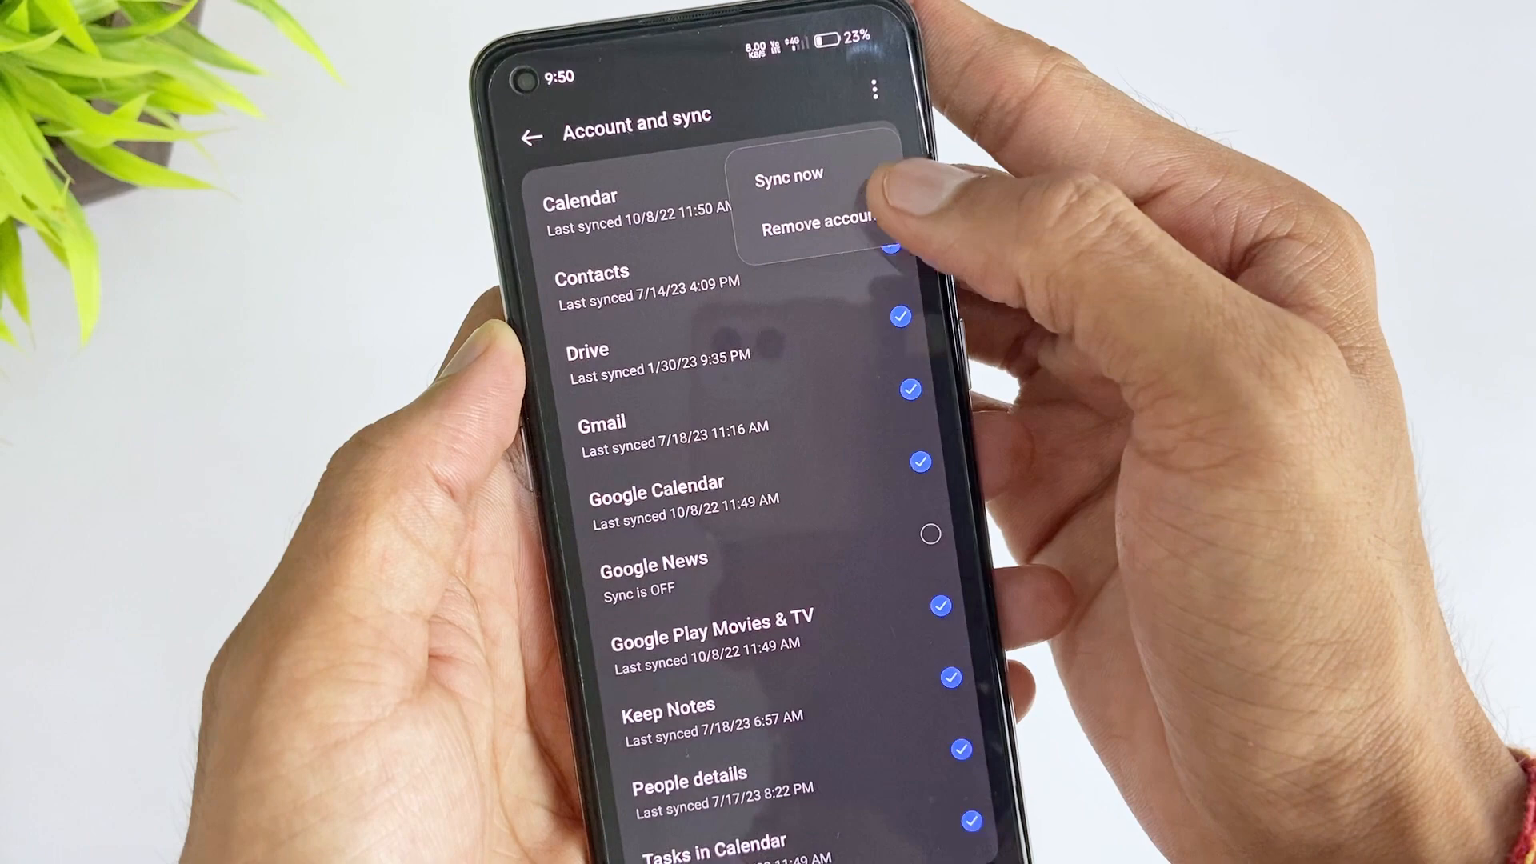
click(819, 228)
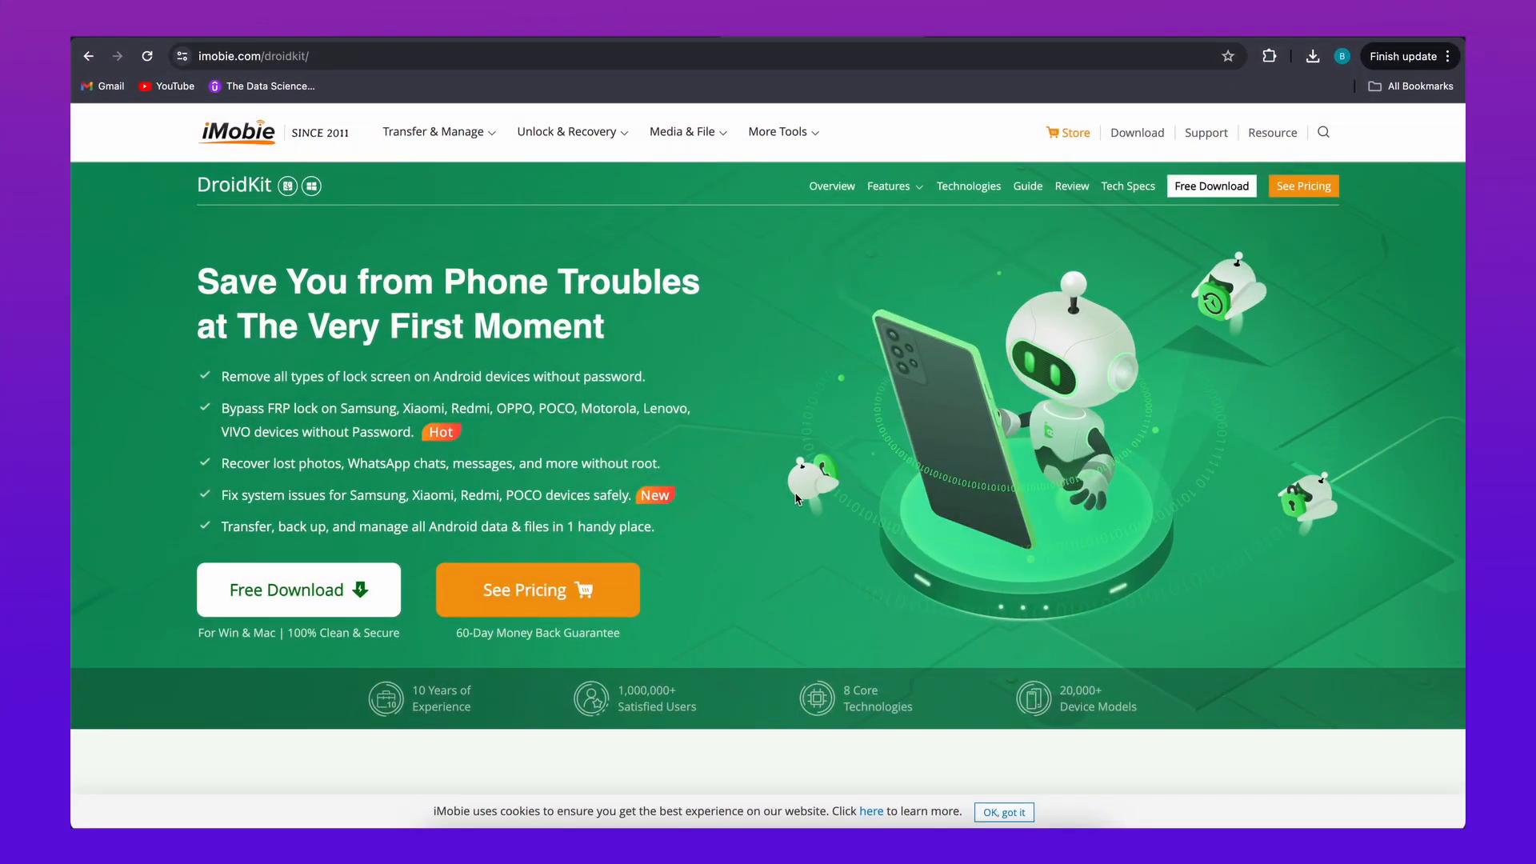
mouse_move(837, 386)
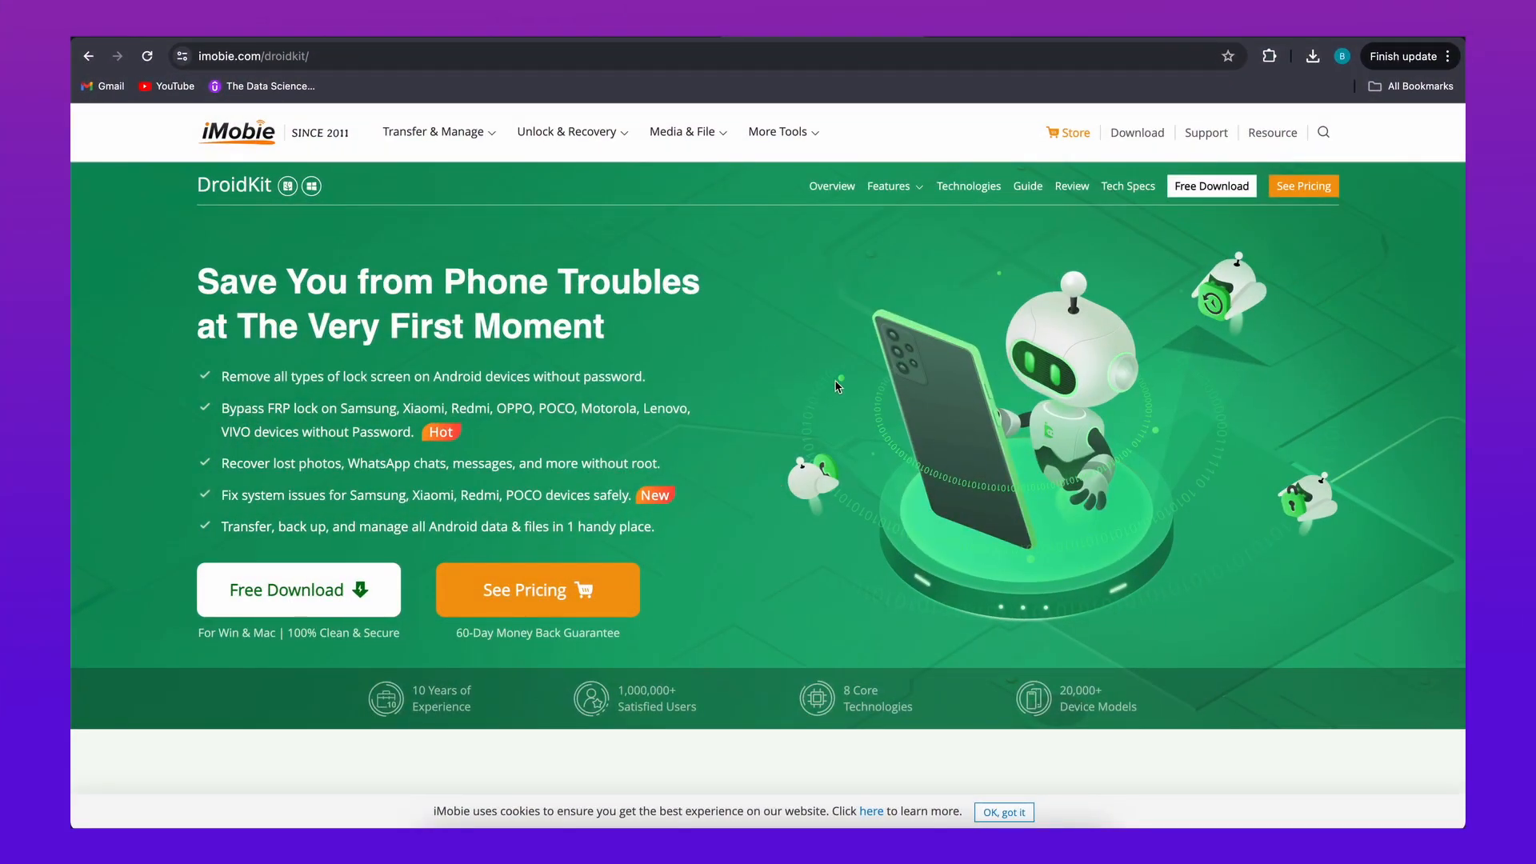
scroll(down, 3)
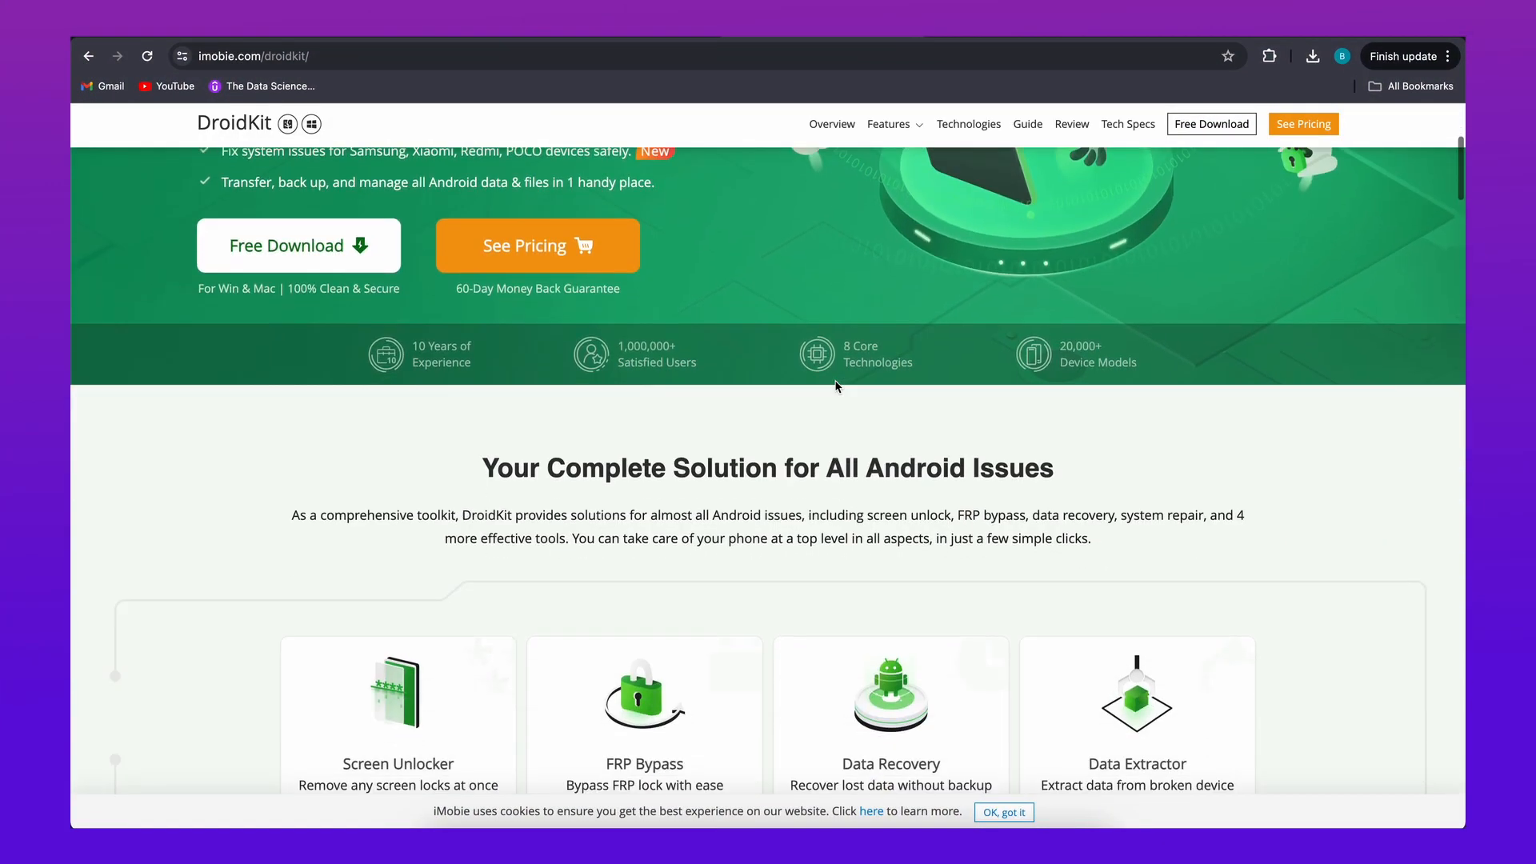
scroll(down, 3)
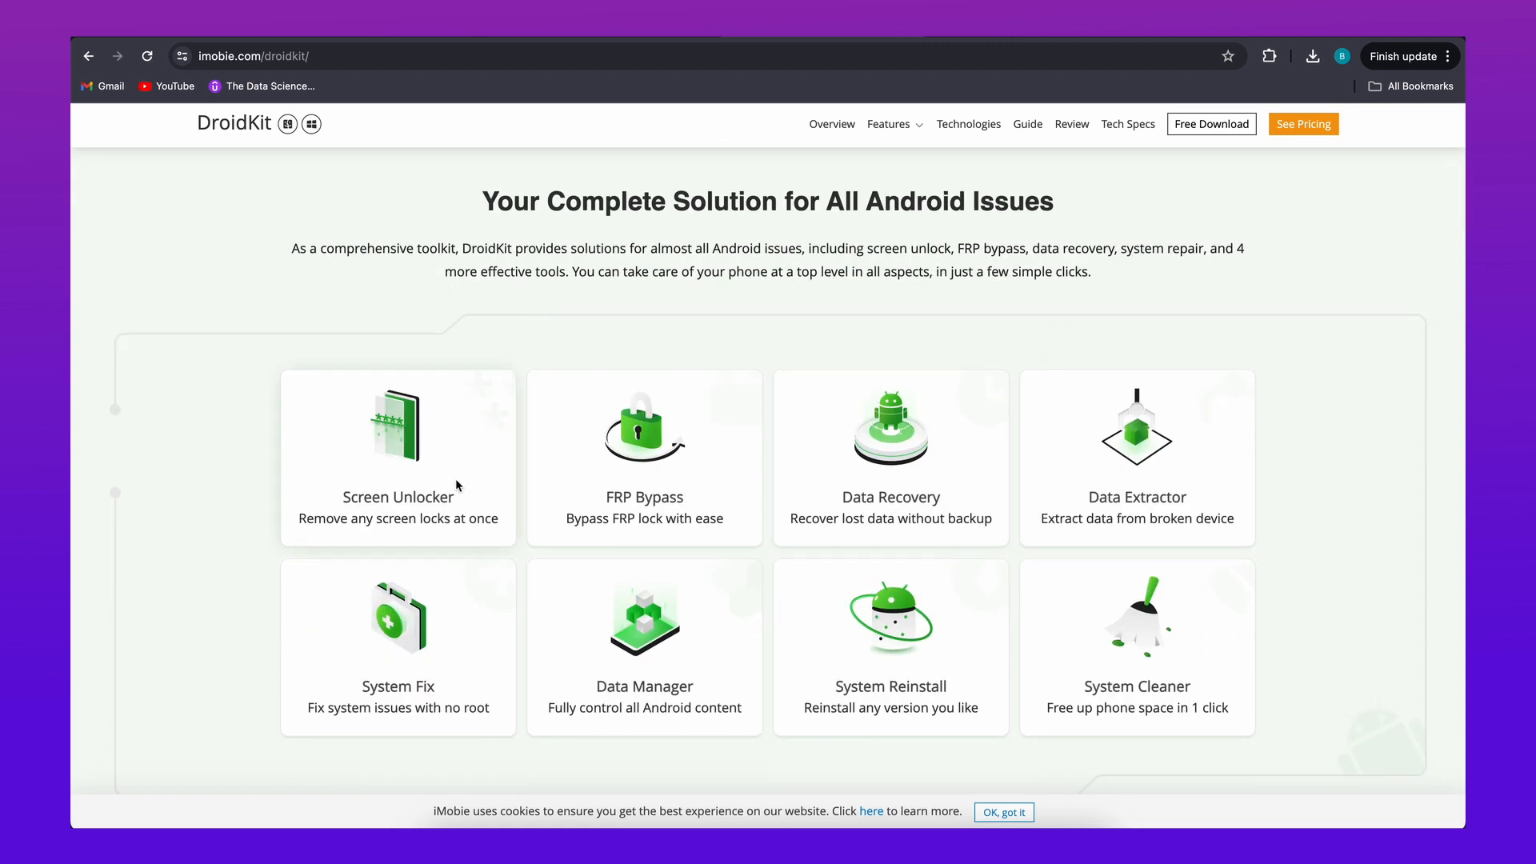
mouse_move(438, 456)
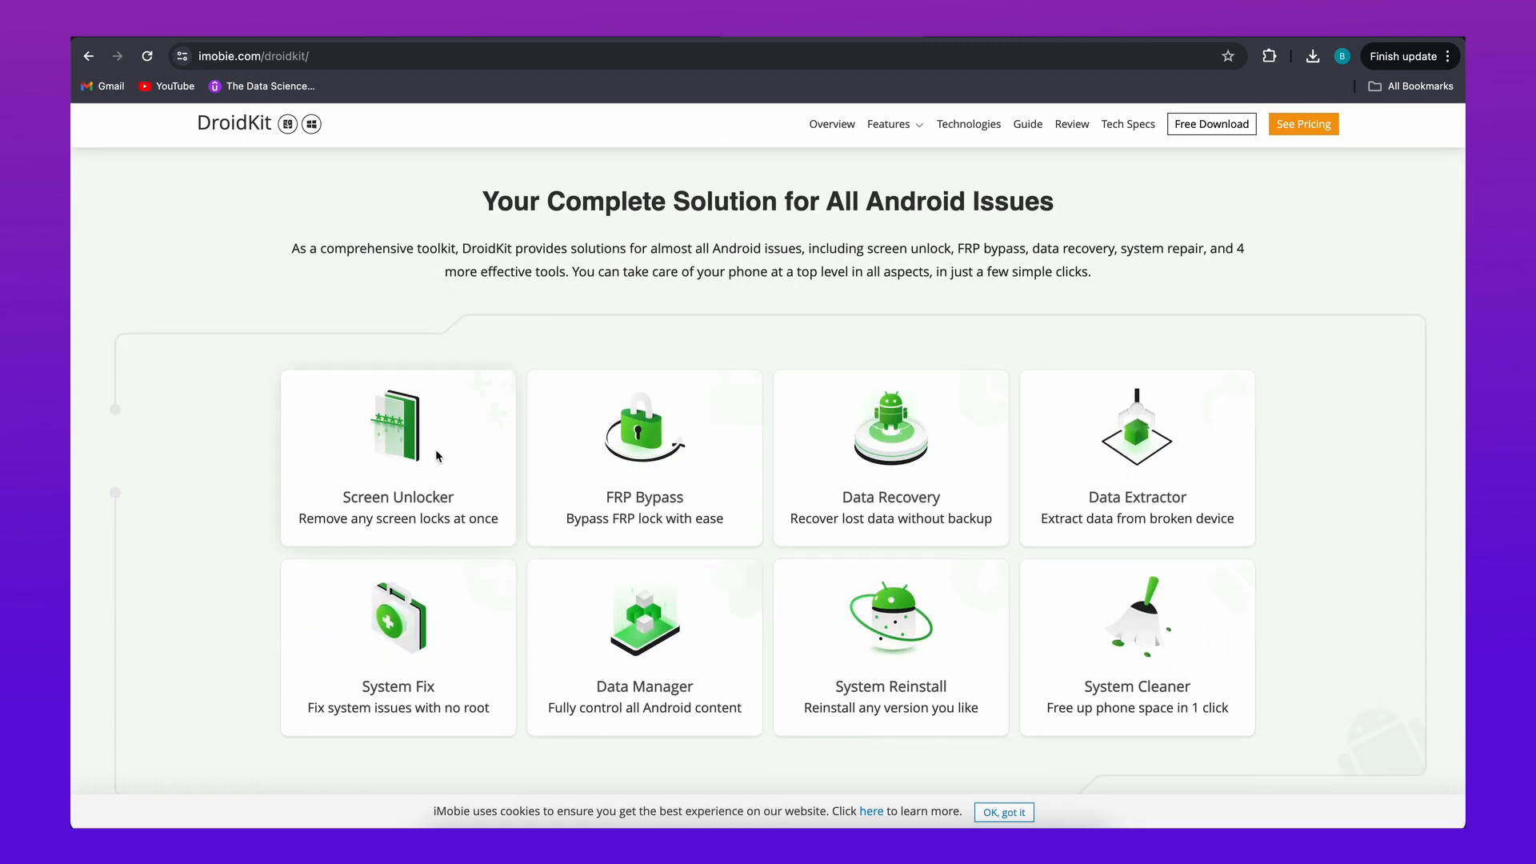
scroll(down, 3)
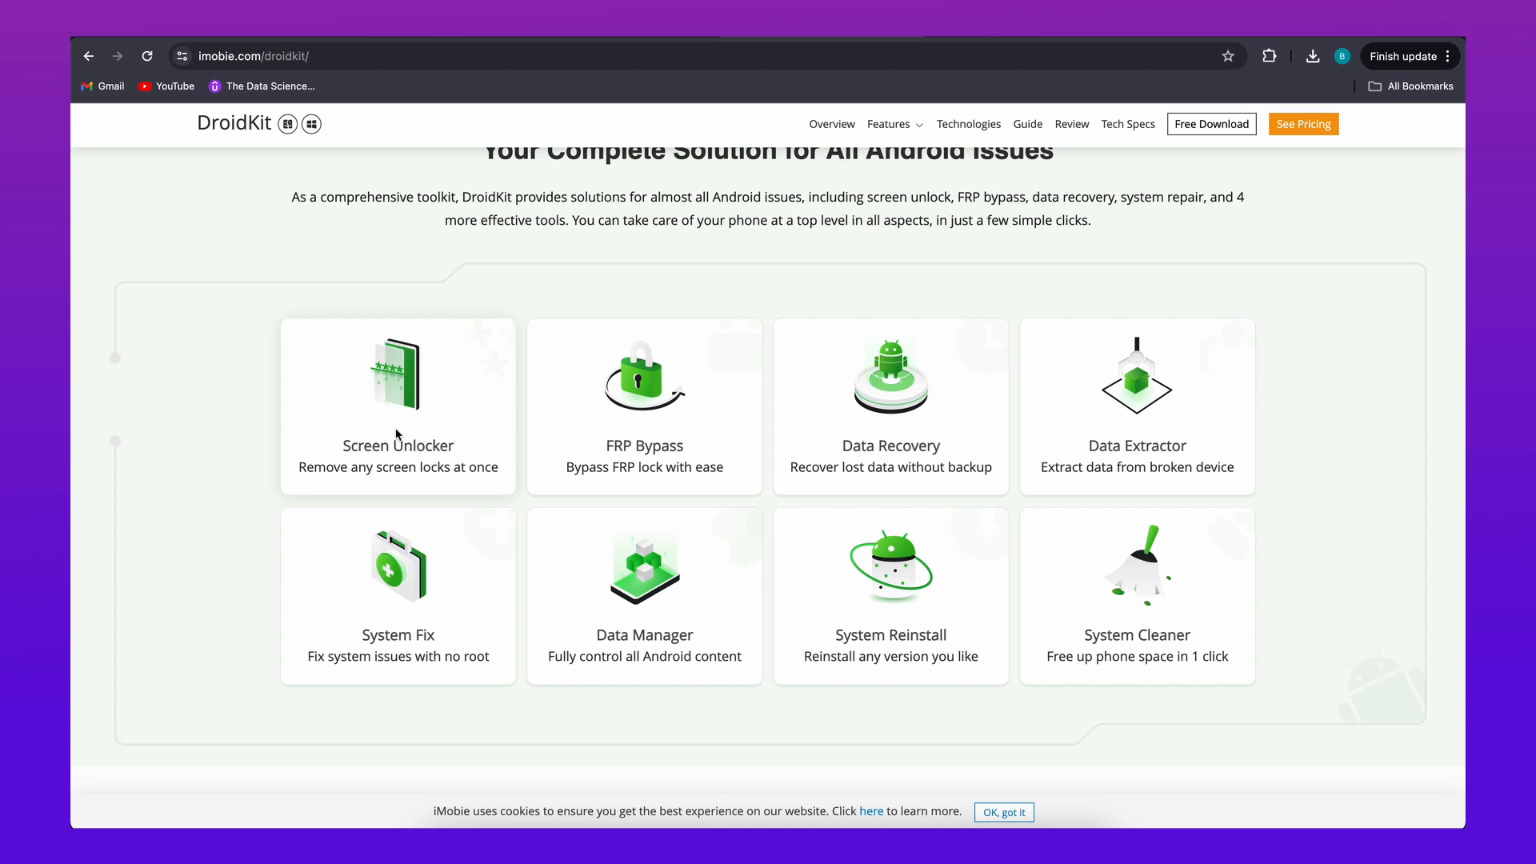
mouse_move(517, 451)
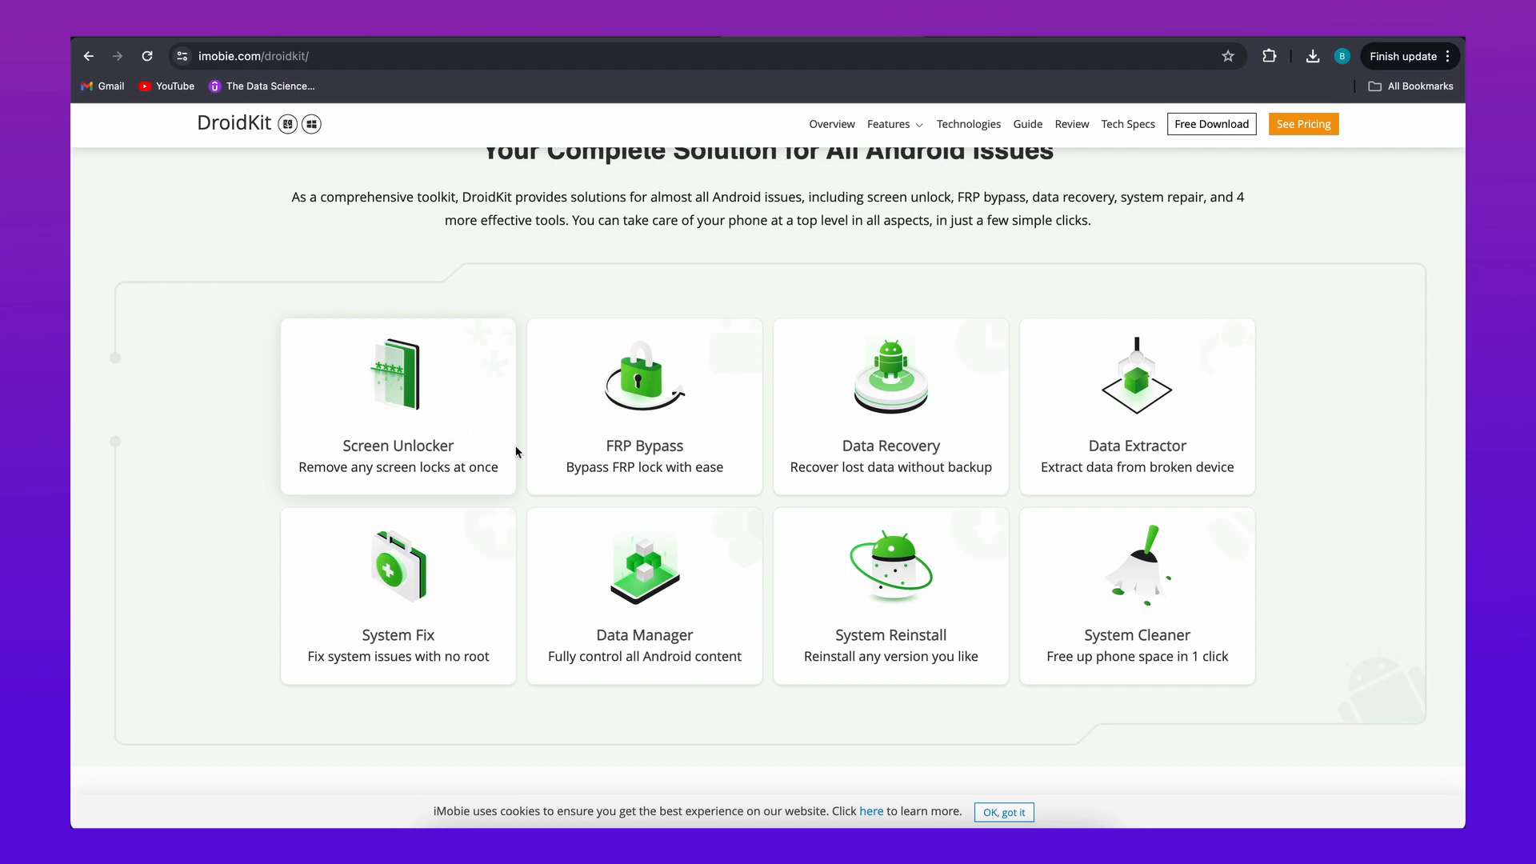
scroll(down, 3)
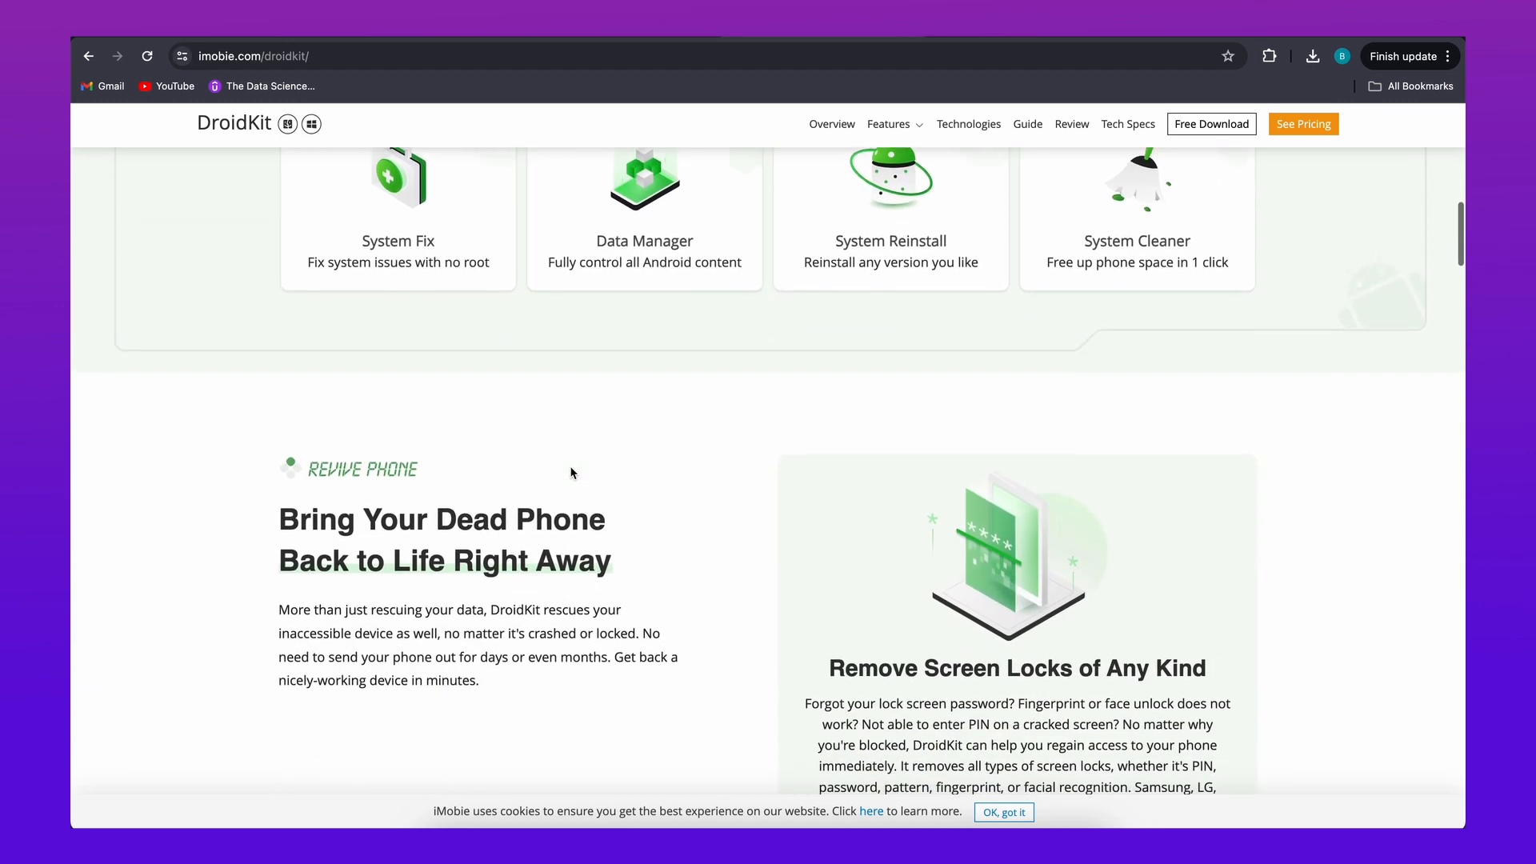
scroll(down, 3)
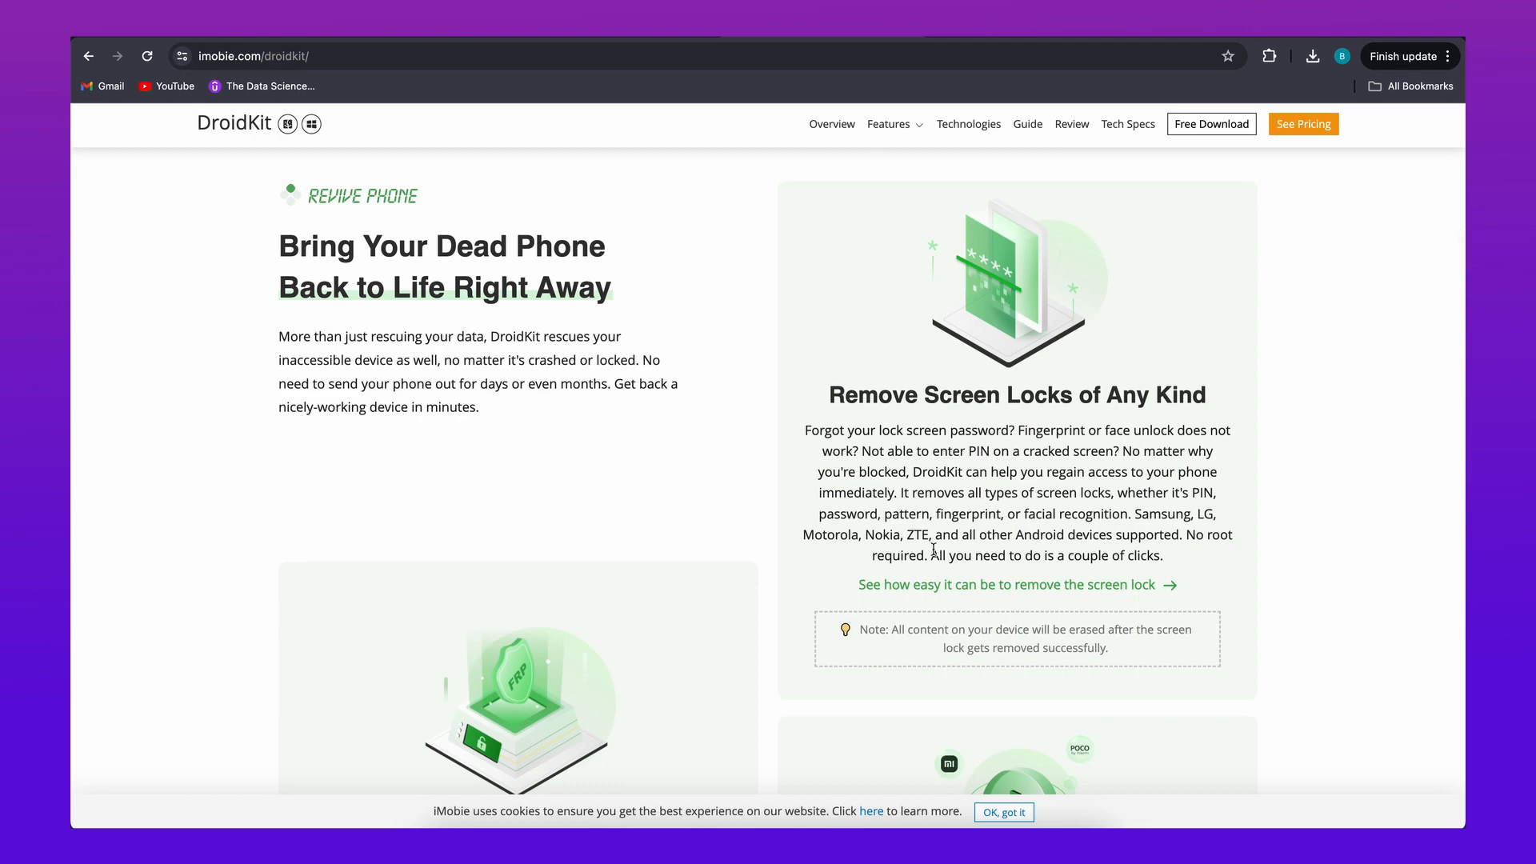
scroll(down, 3)
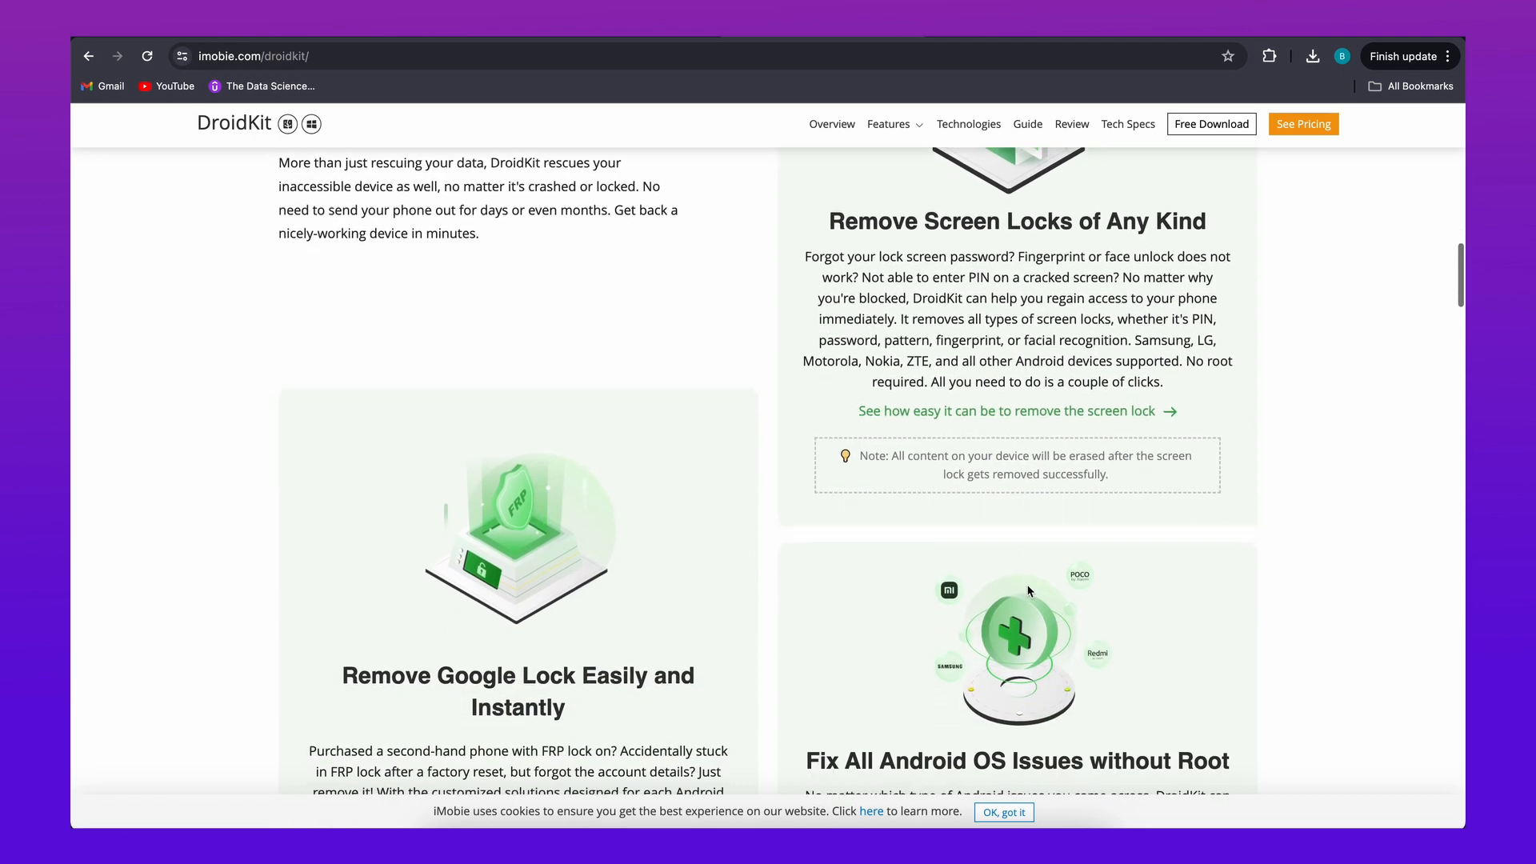
scroll(down, 3)
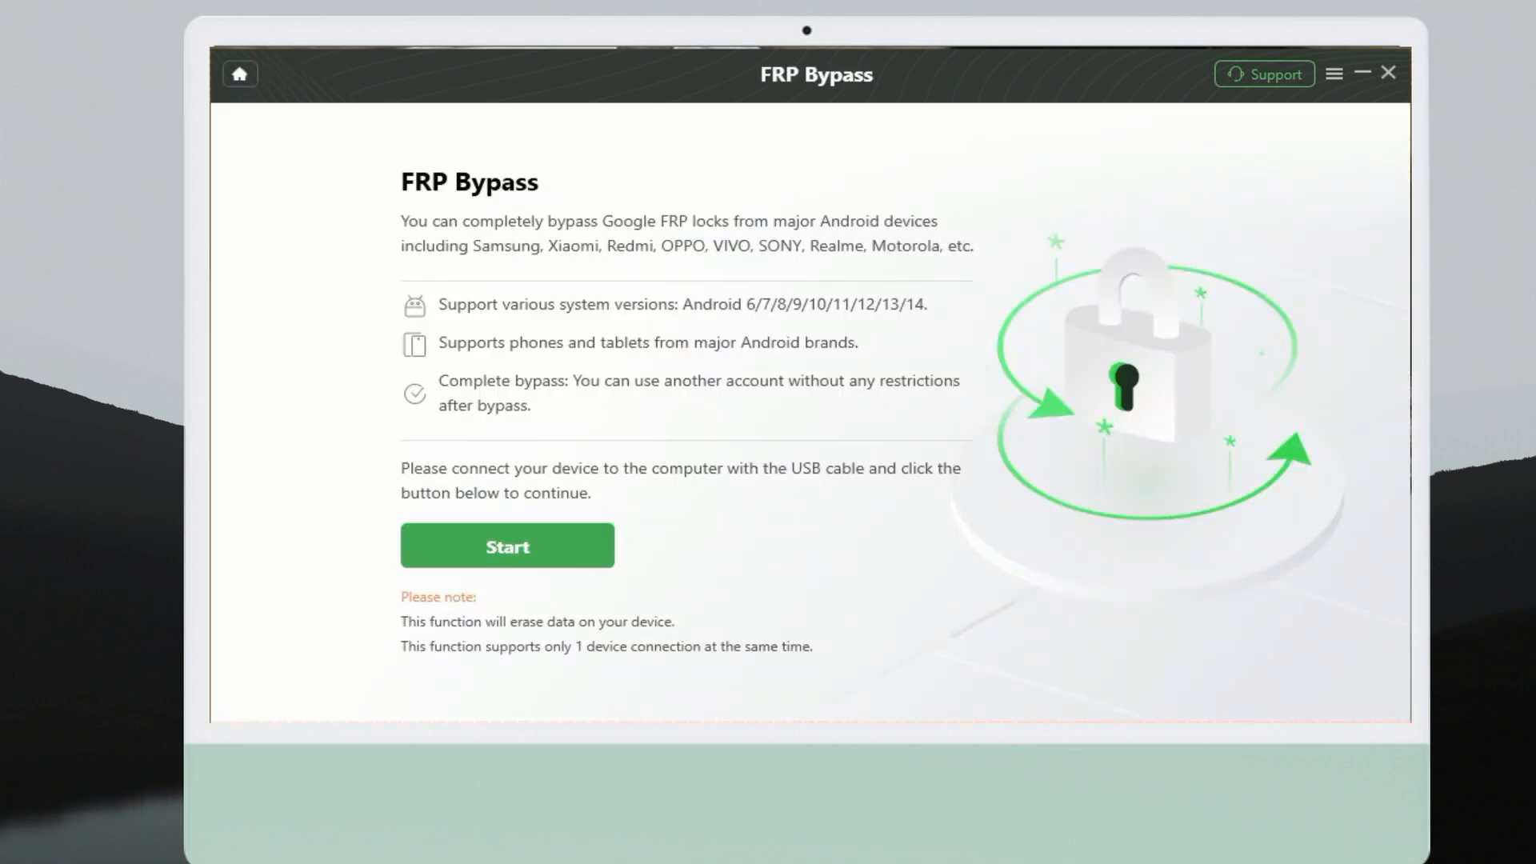
Start the FRP bypass, confirm Start to Bypass, and send the notification to the phone.
click(508, 546)
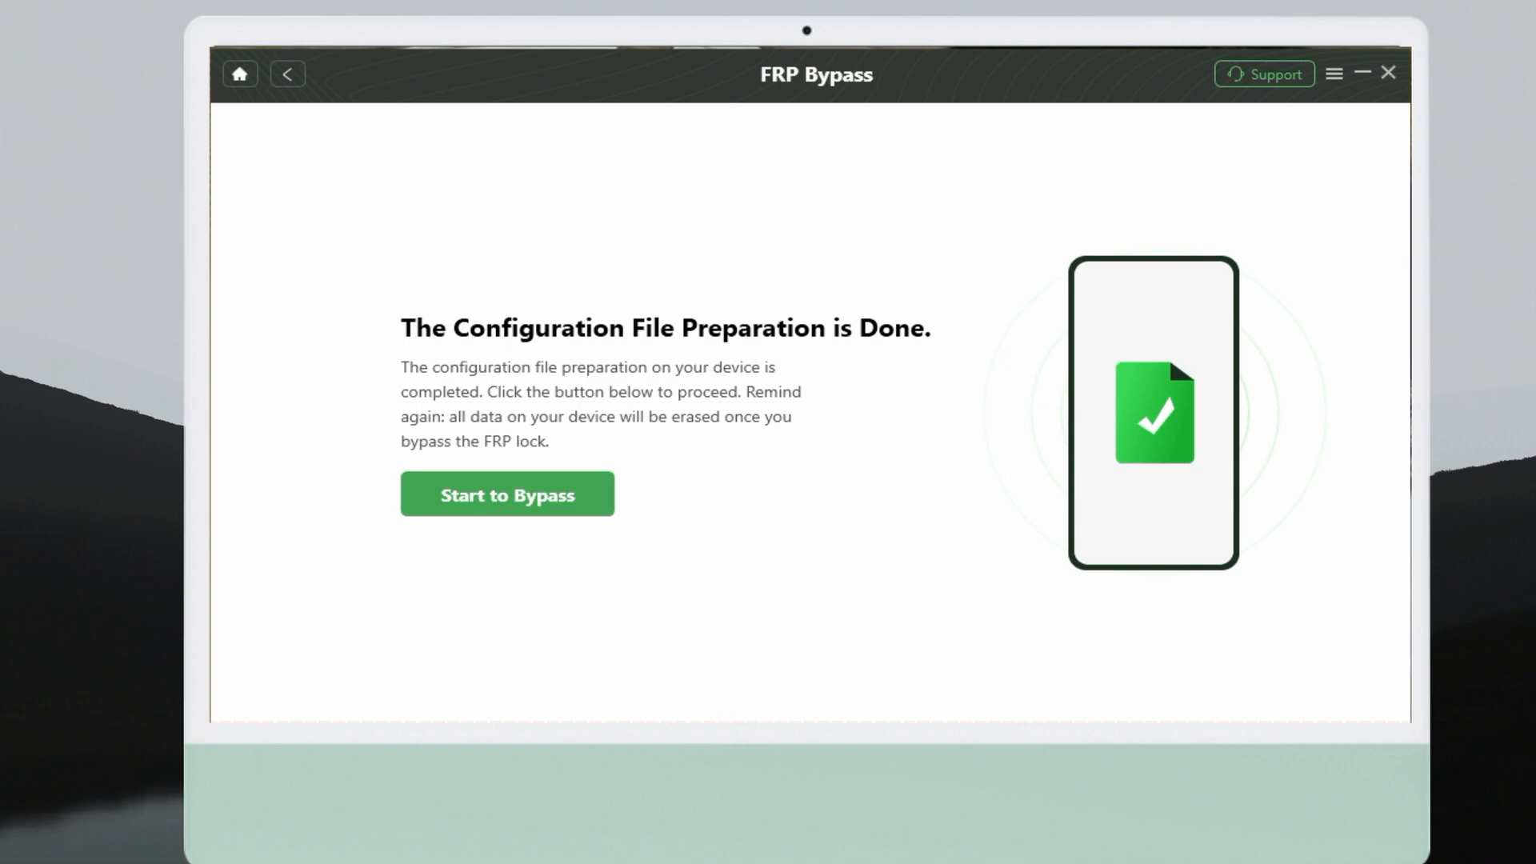
click(507, 494)
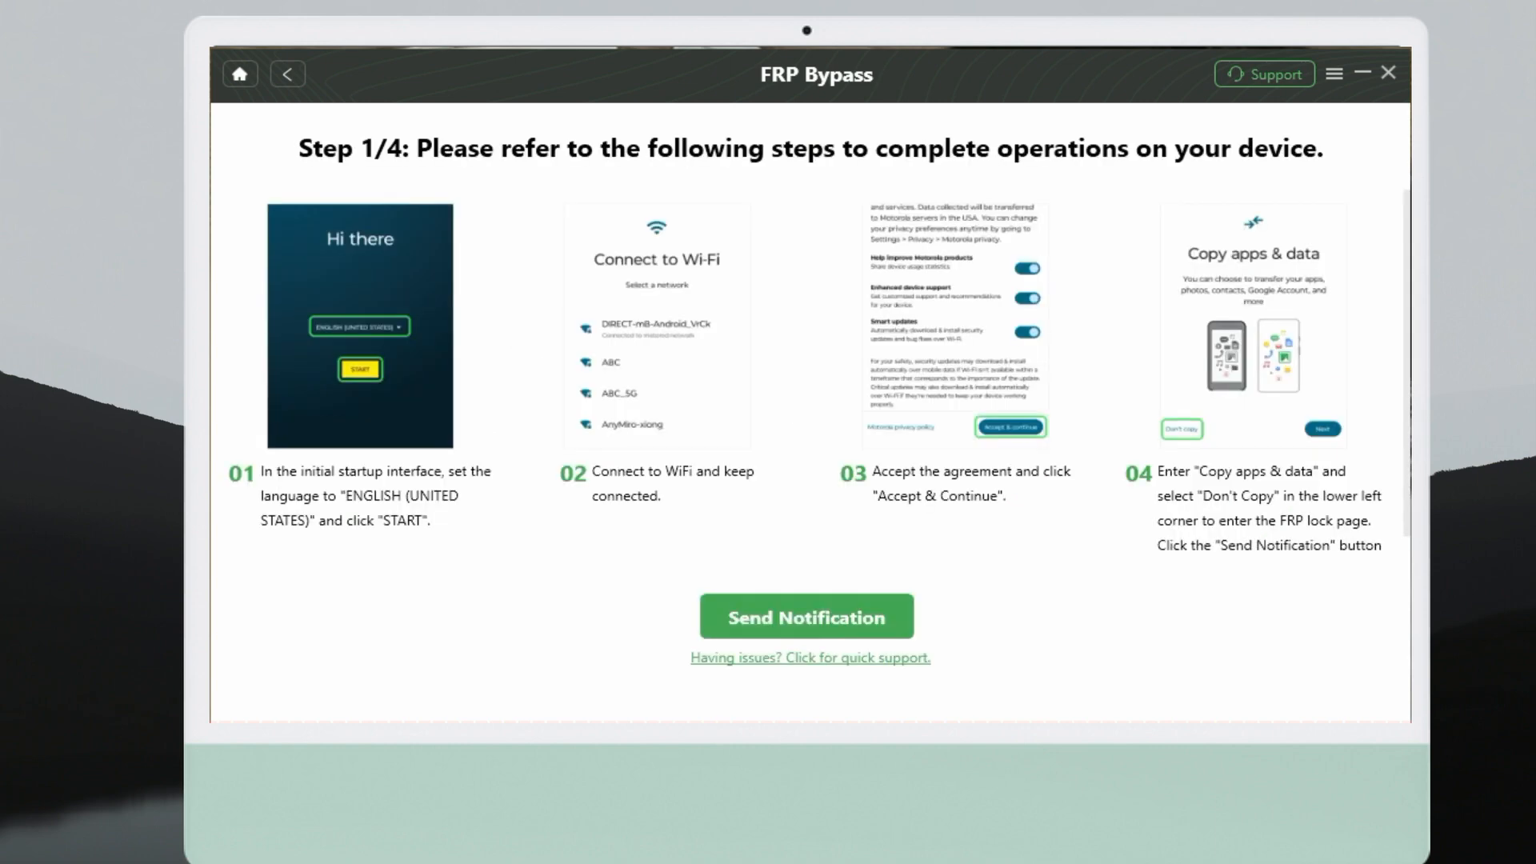
click(806, 616)
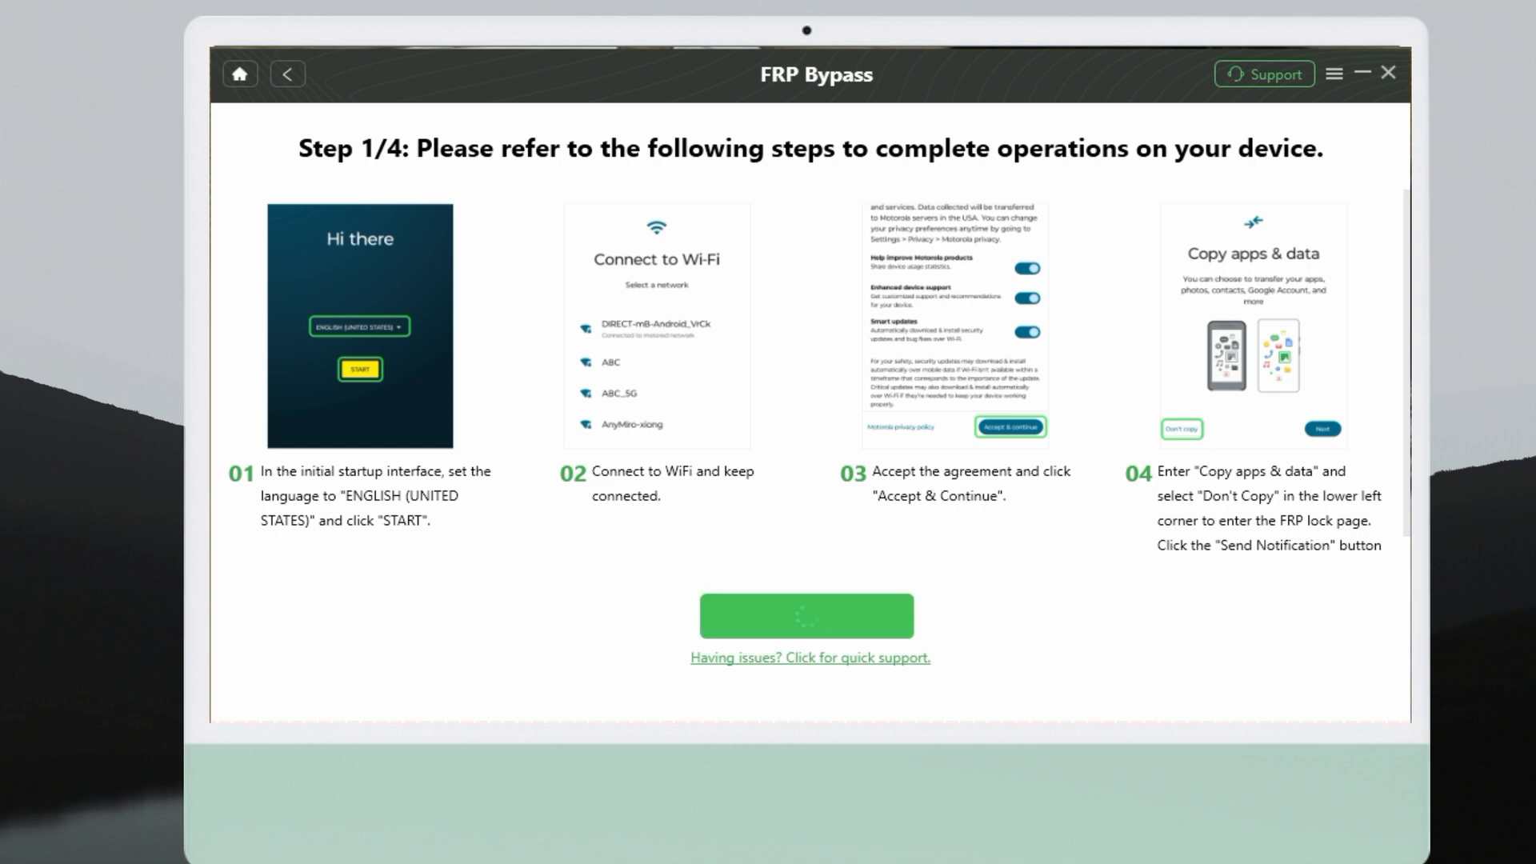
click(805, 614)
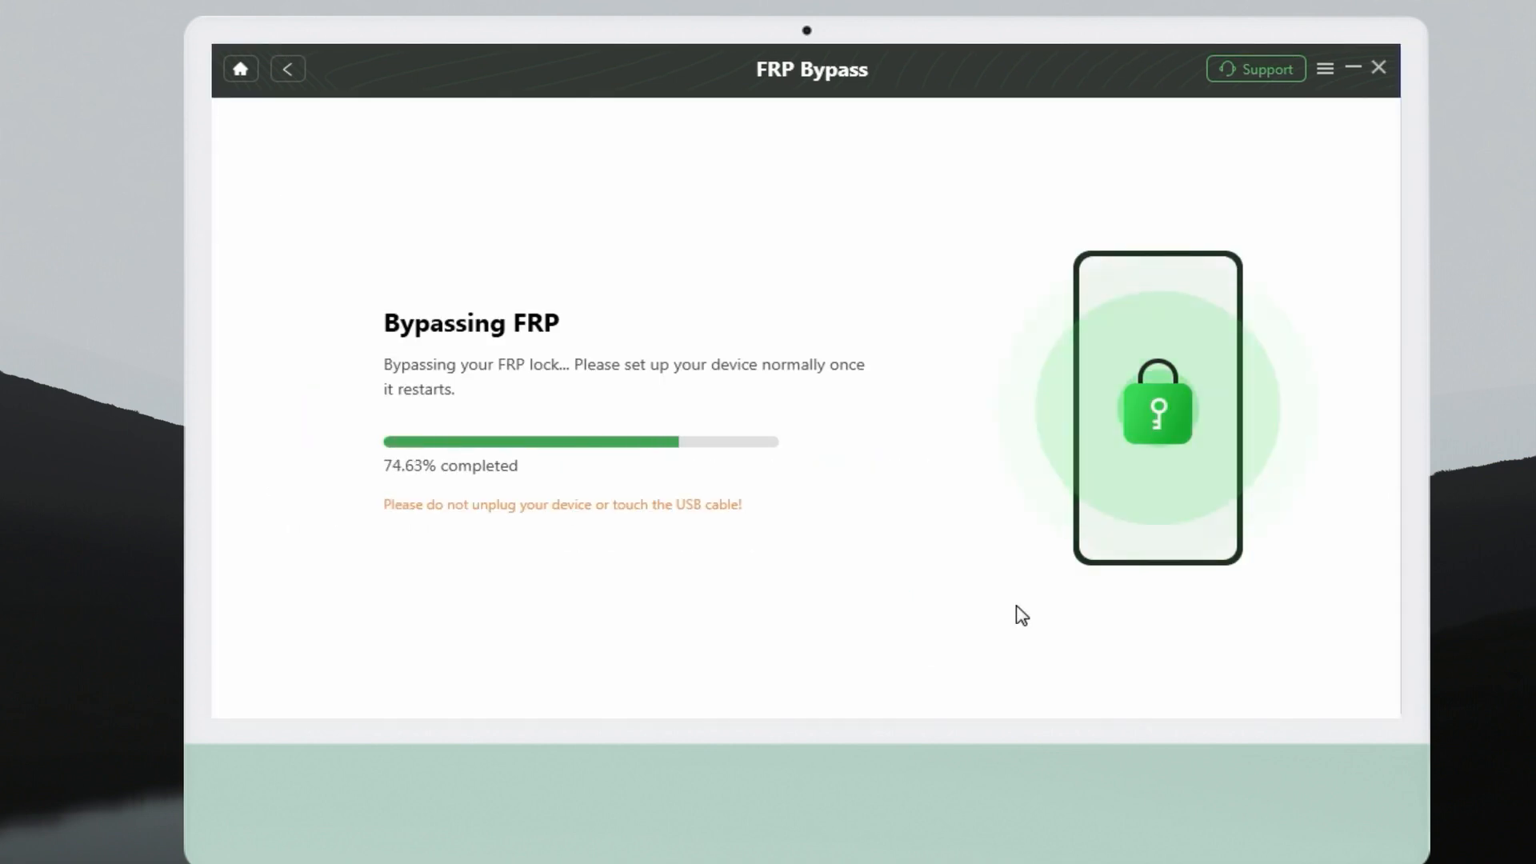